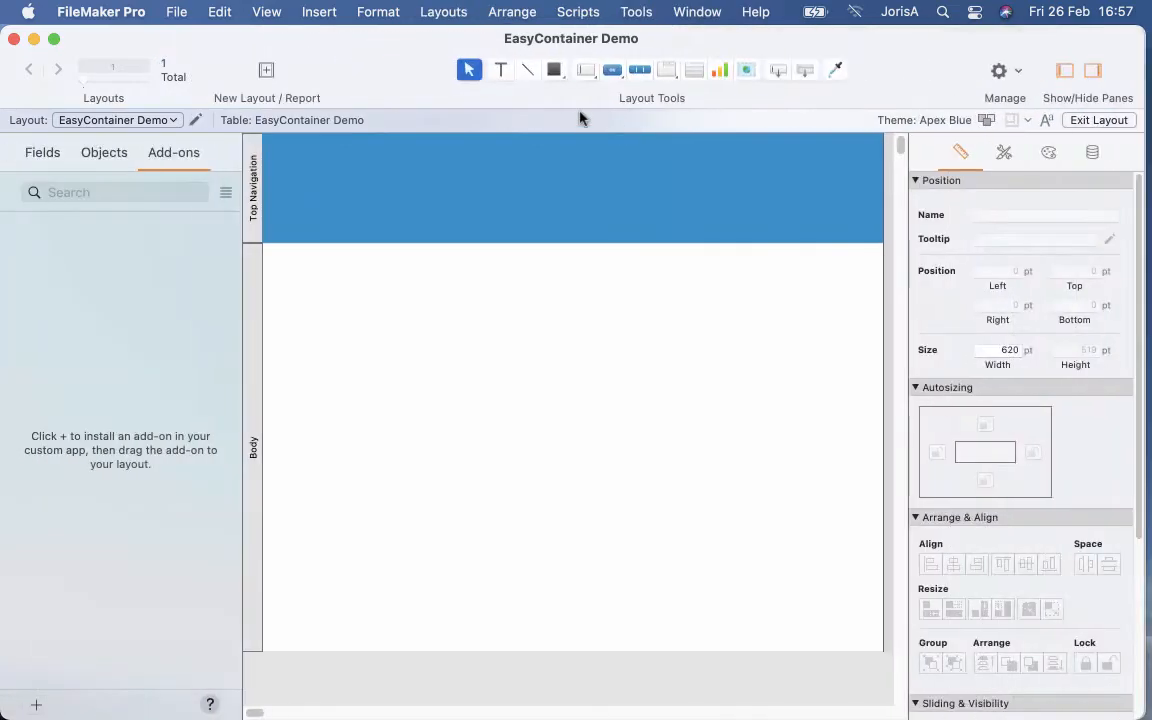
mouse_move(48, 704)
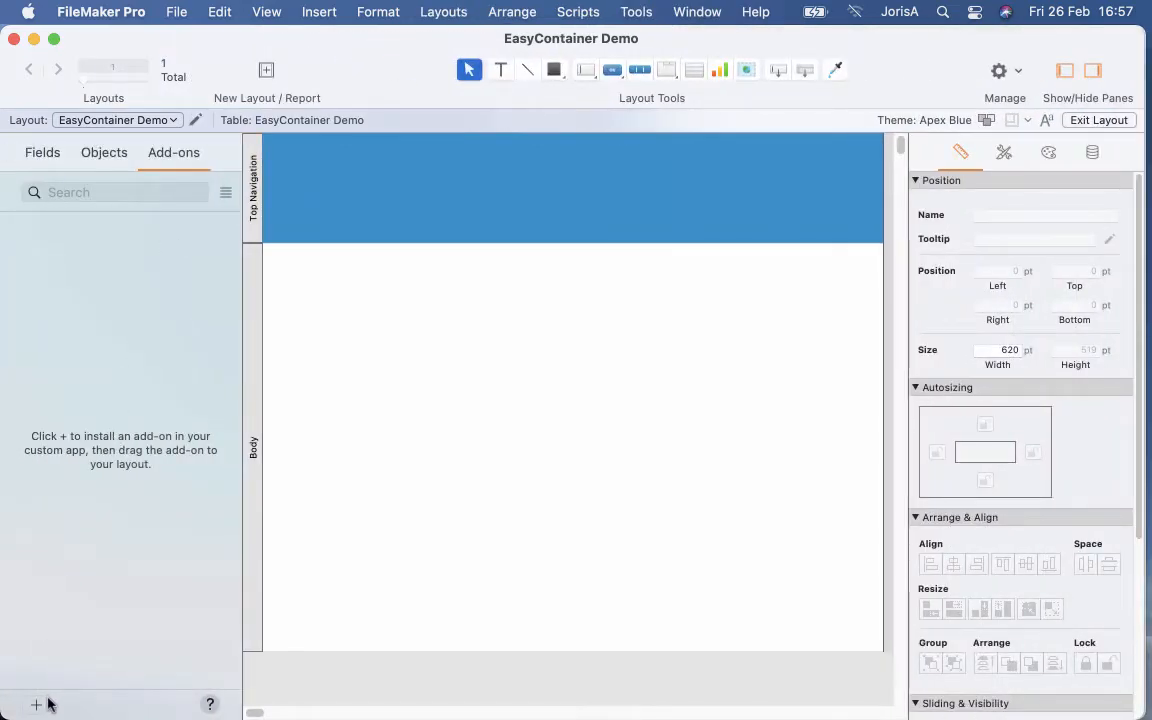
Bring up the catalogue of installable add-ons from the Add-ons pane.
left_click(36, 704)
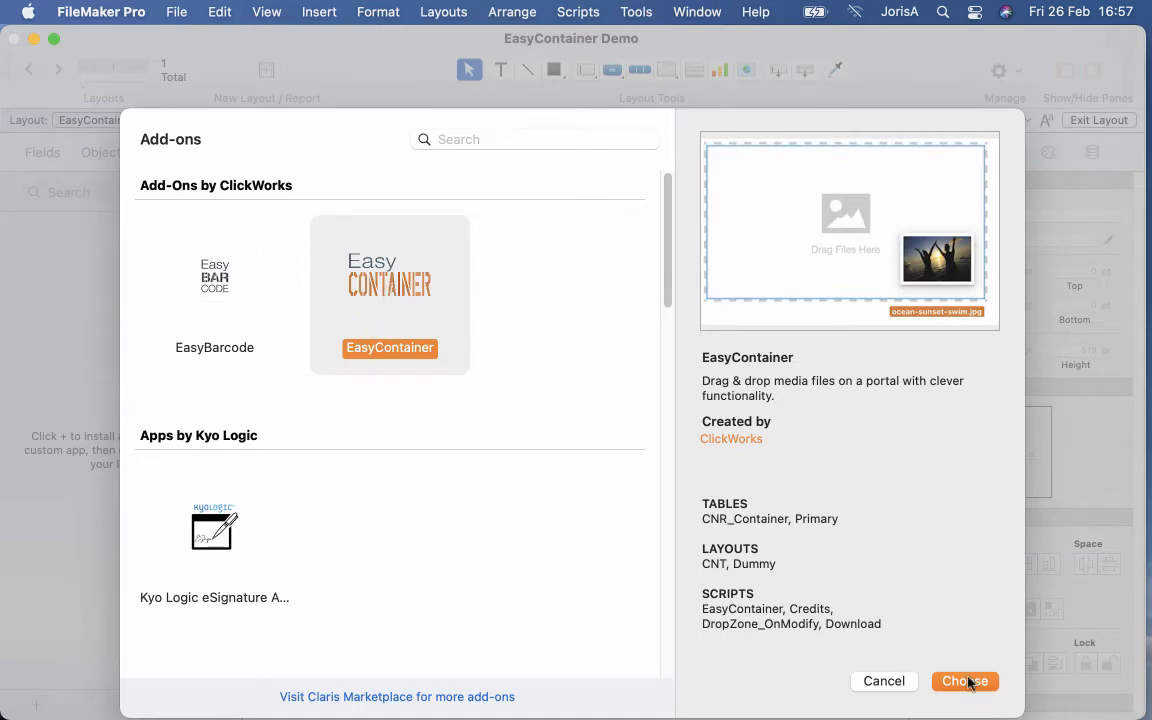
Install EasyContainer with Choose and drag its drop-zone portal onto the layout body.
left_click(964, 680)
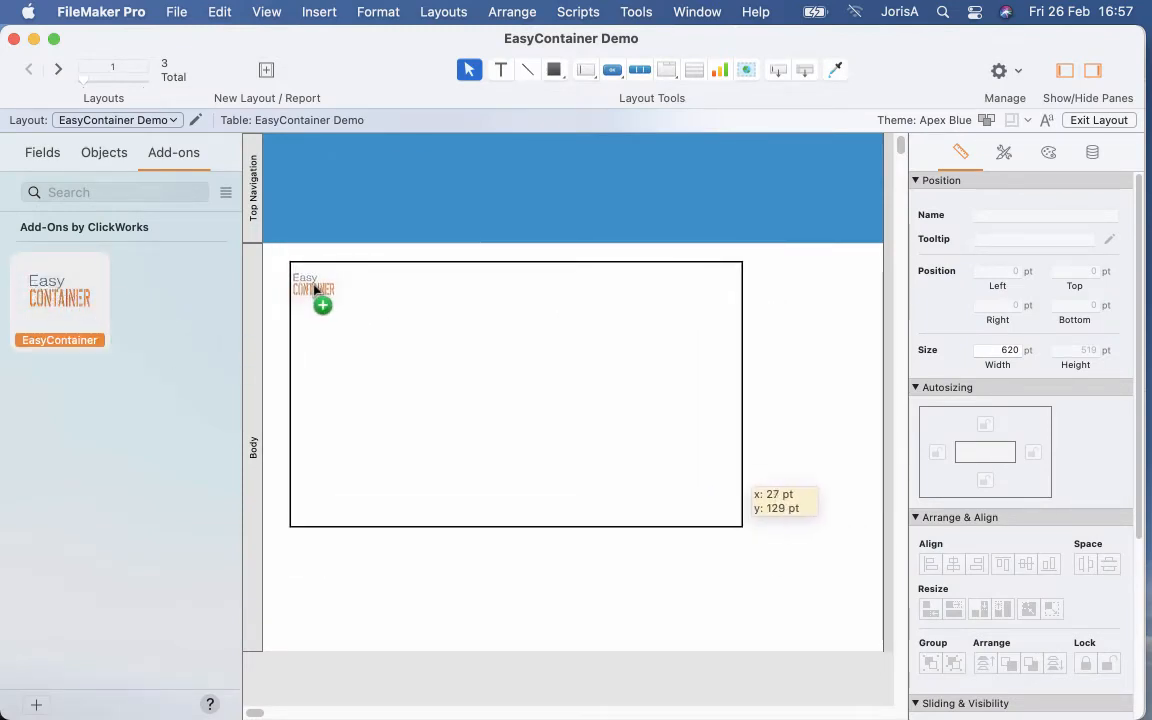
left_click_drag(314, 290, 374, 316)
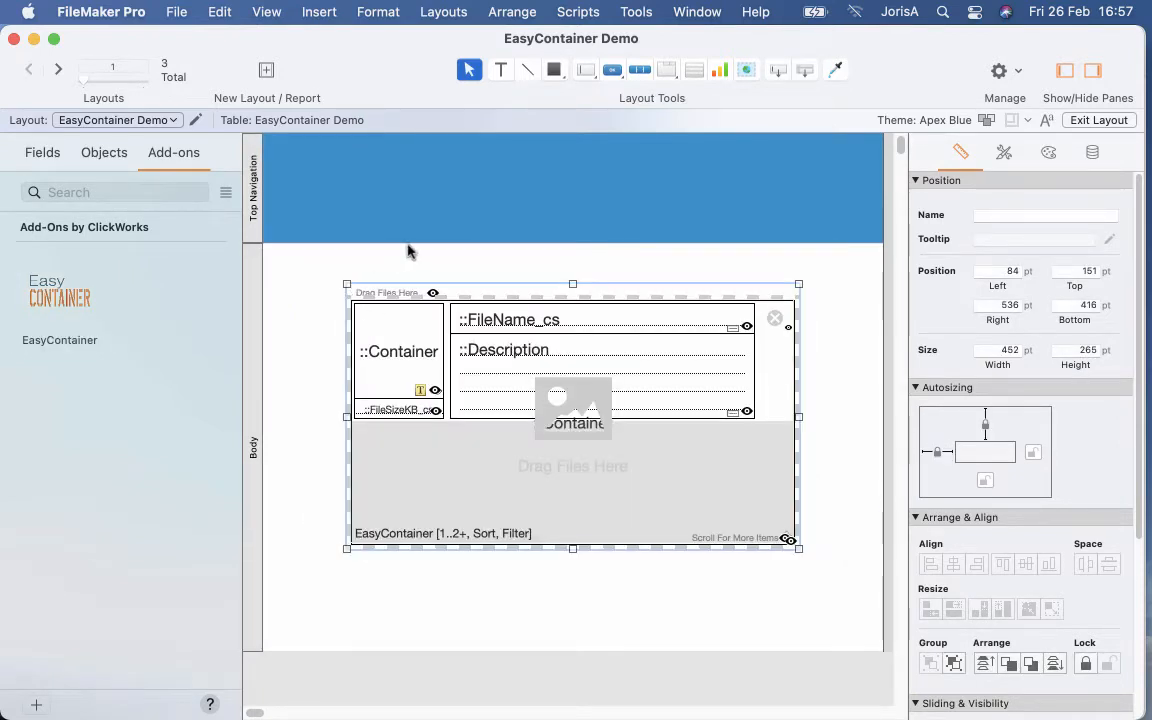
mouse_move(816, 150)
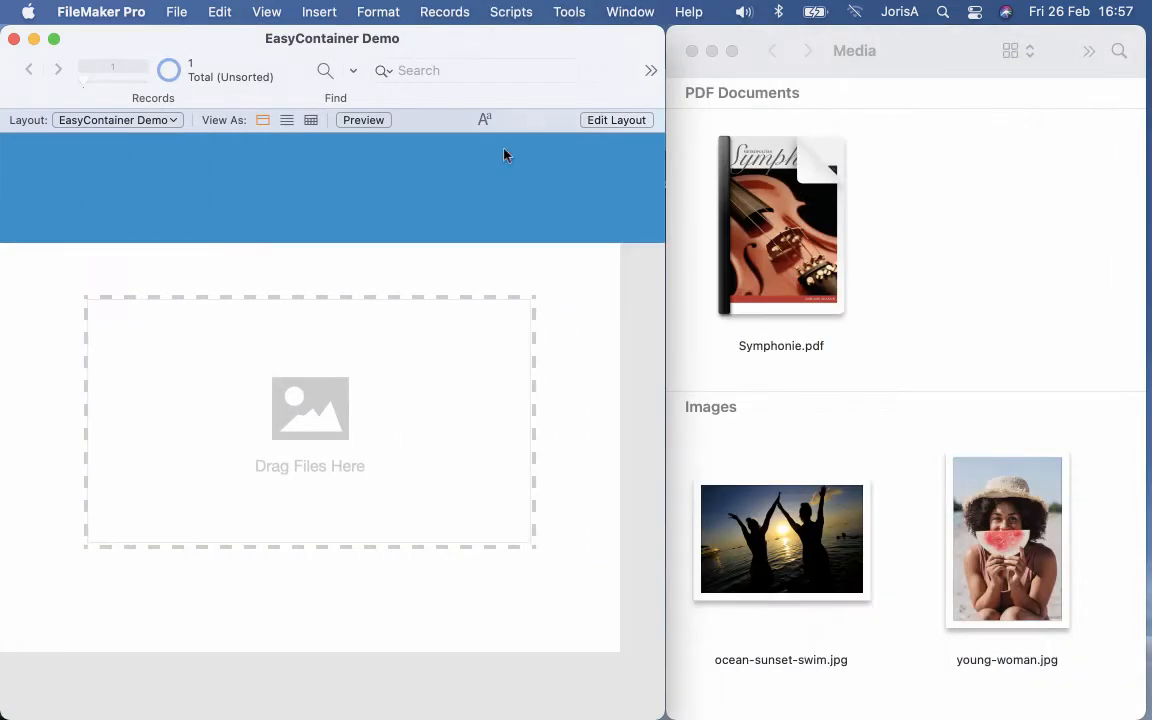
mouse_move(298, 388)
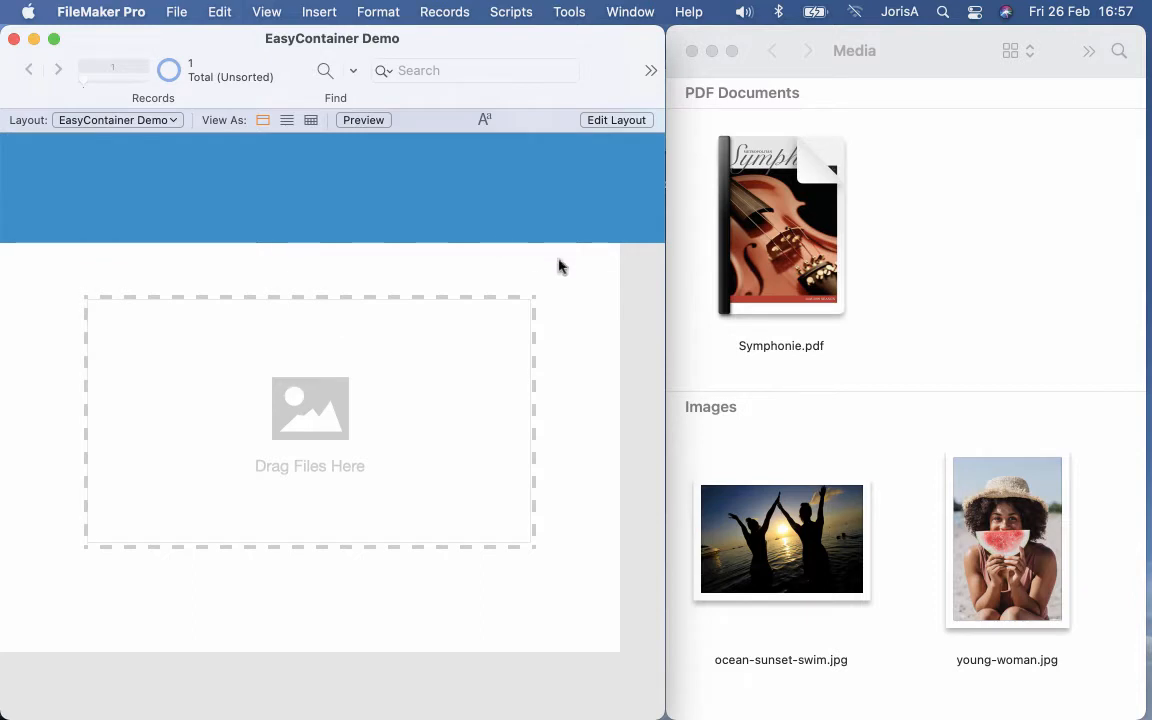
Drop the Media photos into the zone, delete the ocean-sunset-swim.jpg row and drop Symphonie.pdf.
left_click_drag(780, 538, 310, 408)
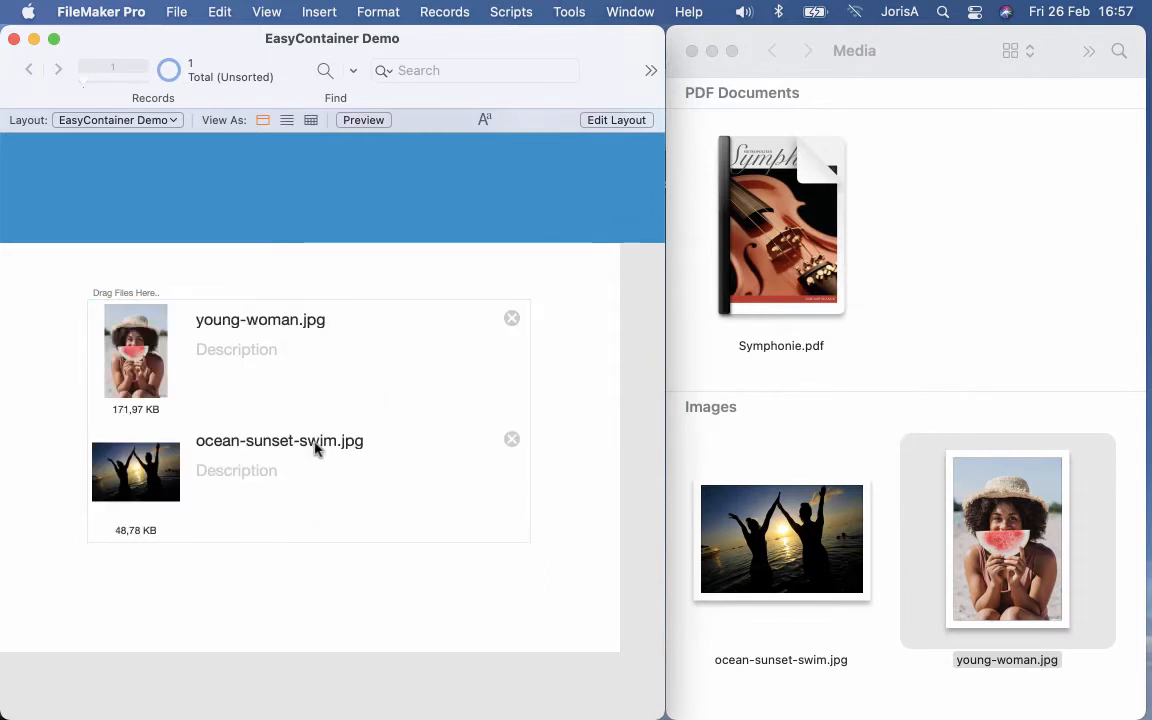
mouse_move(548, 378)
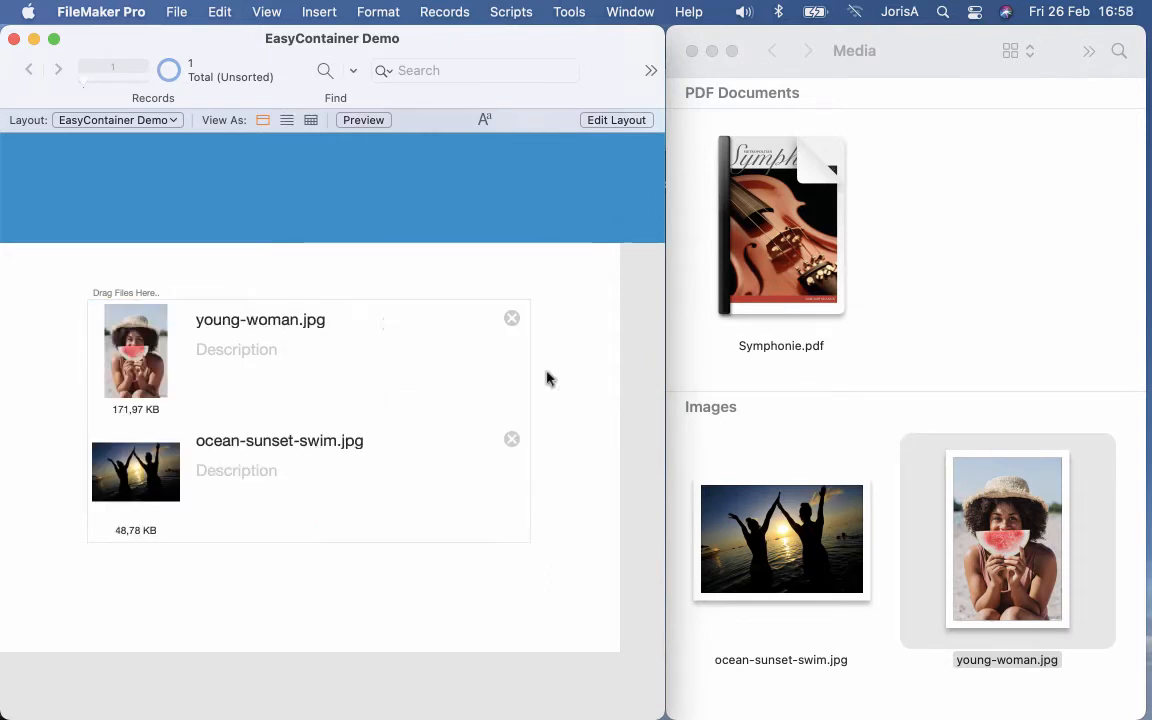
mouse_move(72, 364)
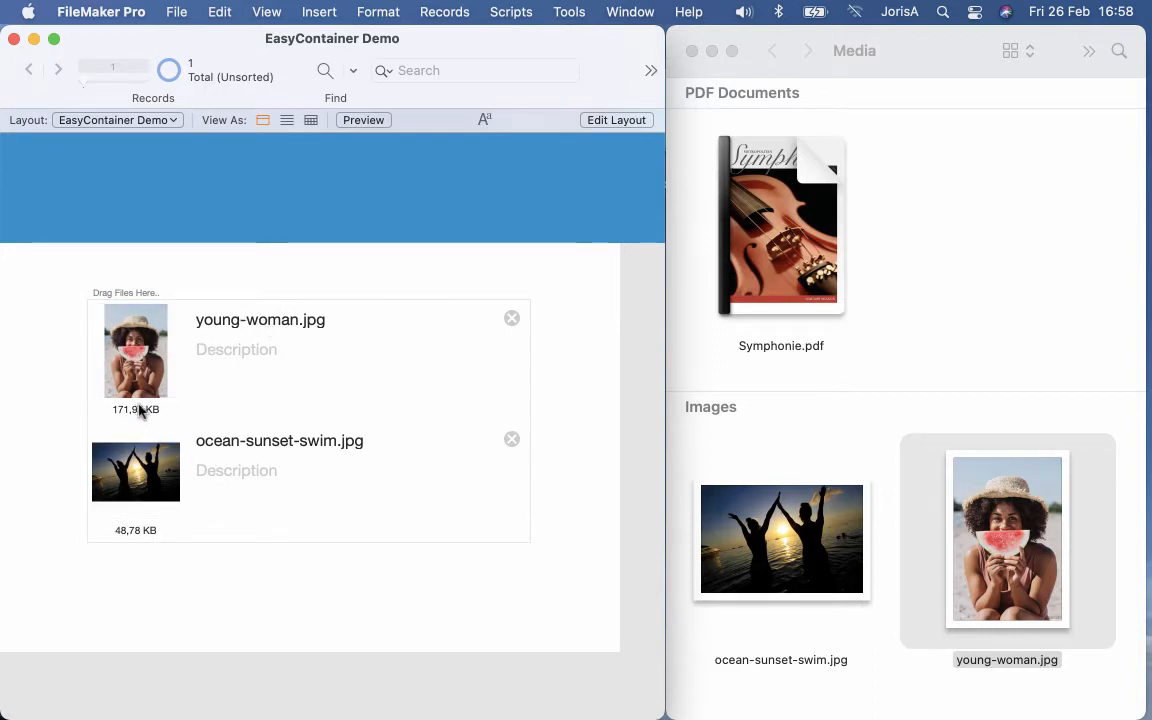
mouse_move(512, 440)
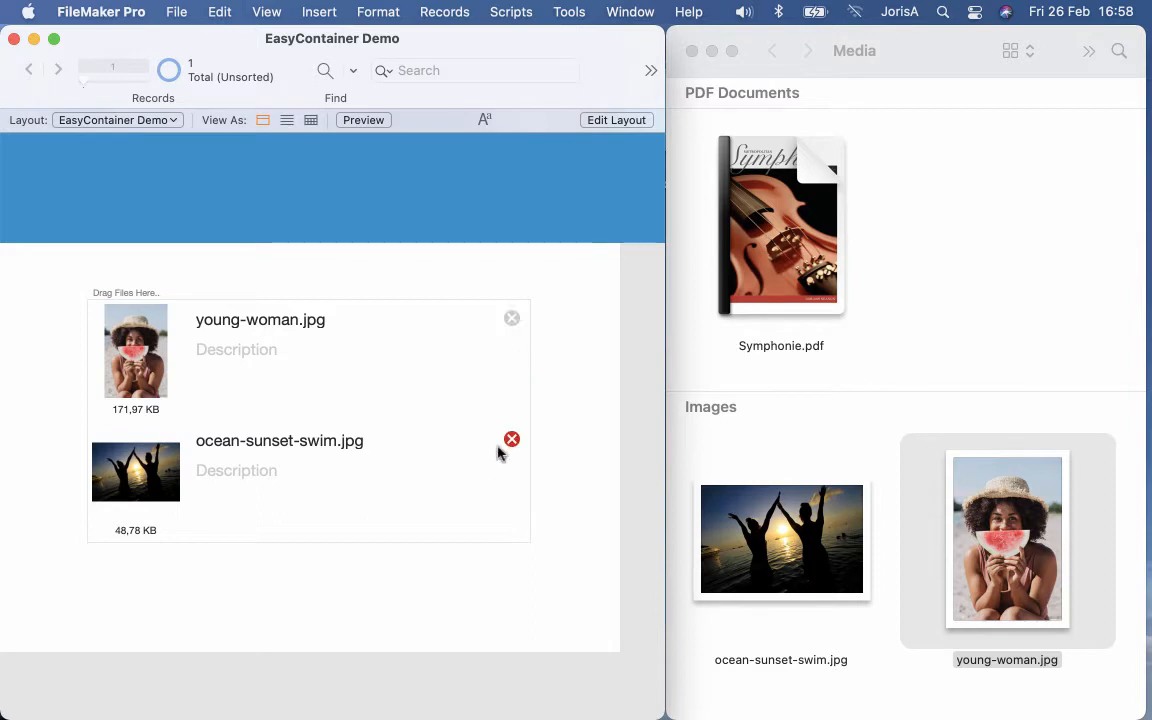
left_click(512, 440)
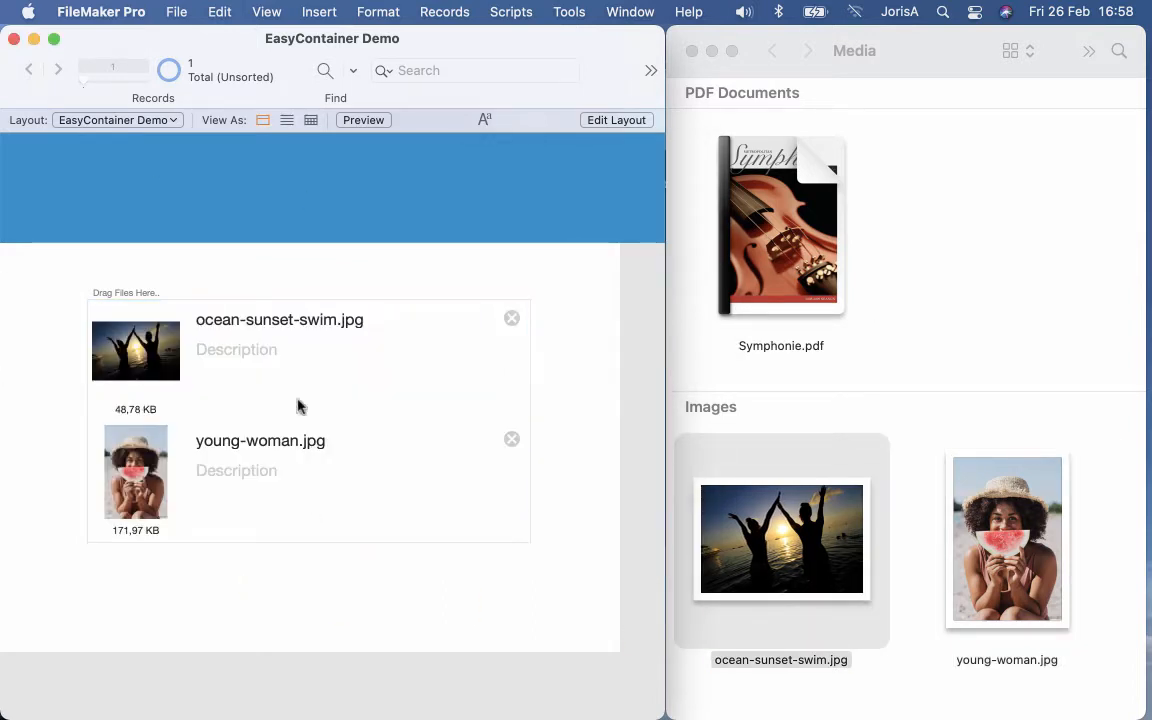
left_click_drag(780, 224, 256, 380)
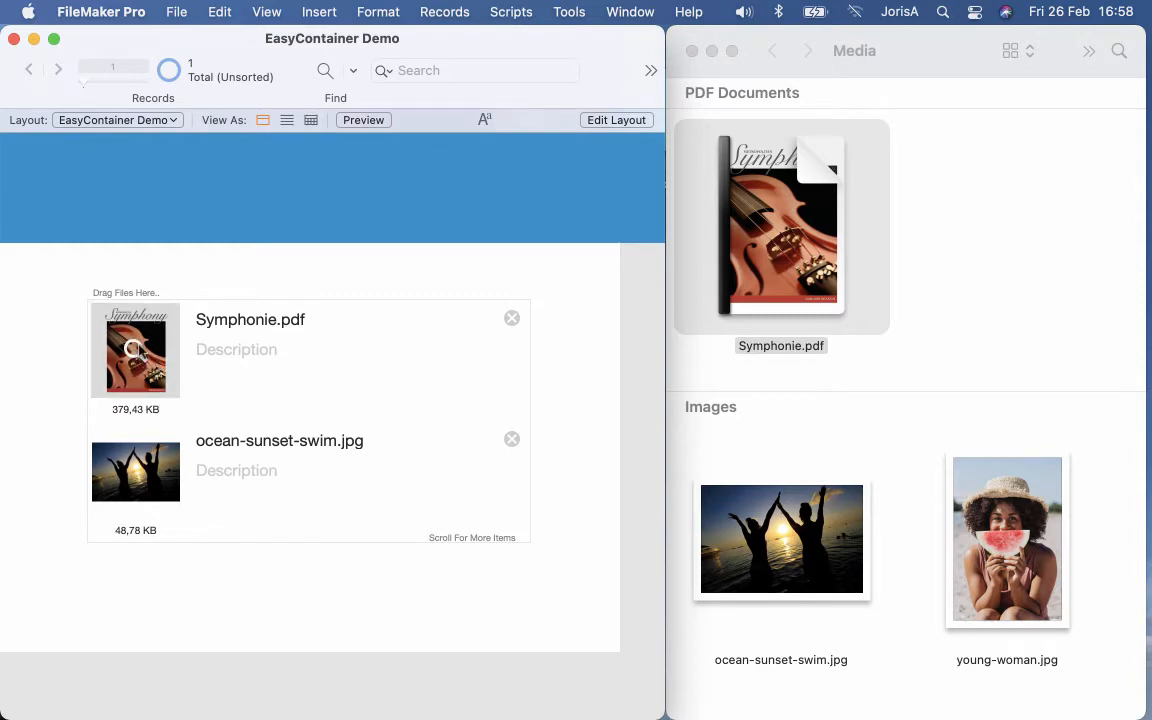
Preview Symphonie.pdf's pages, start an Export Field to File and cancel it.
left_click(136, 352)
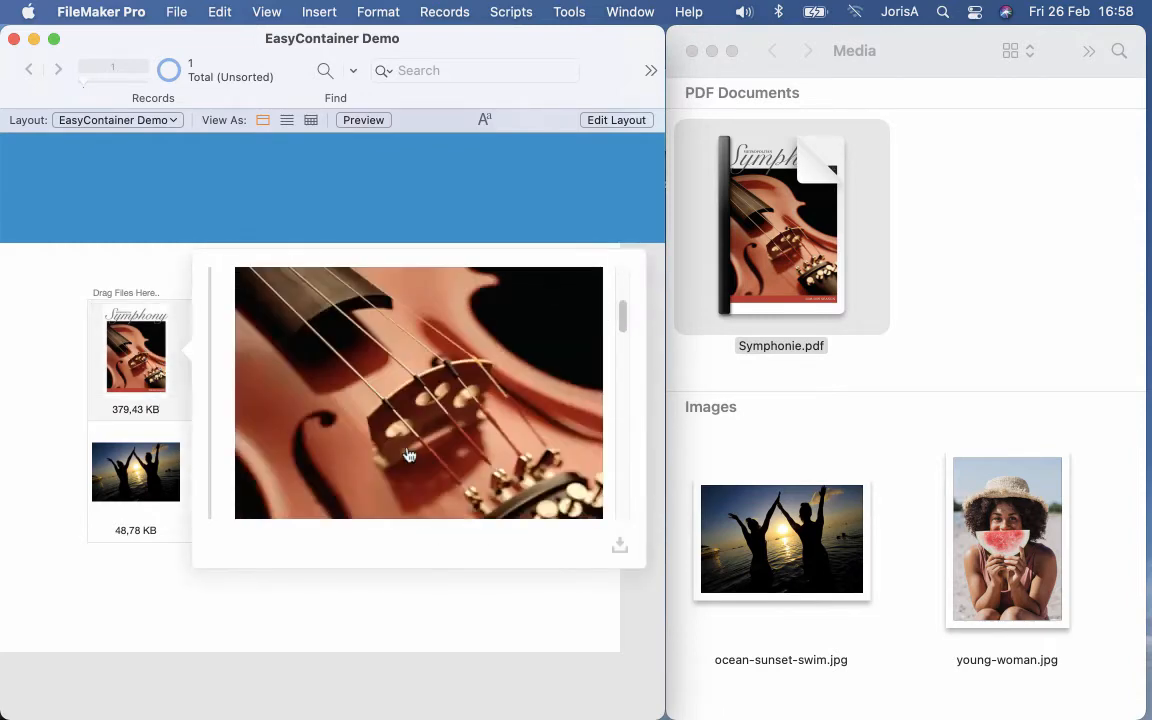
scroll("down", 3)
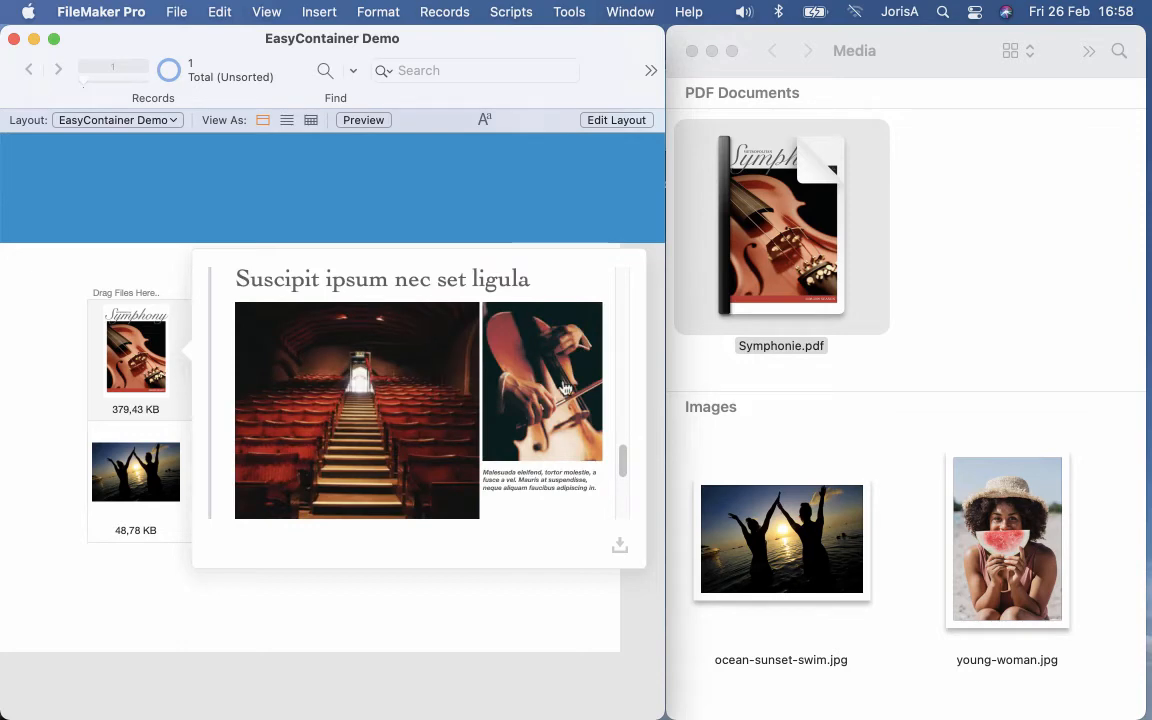
left_click(620, 544)
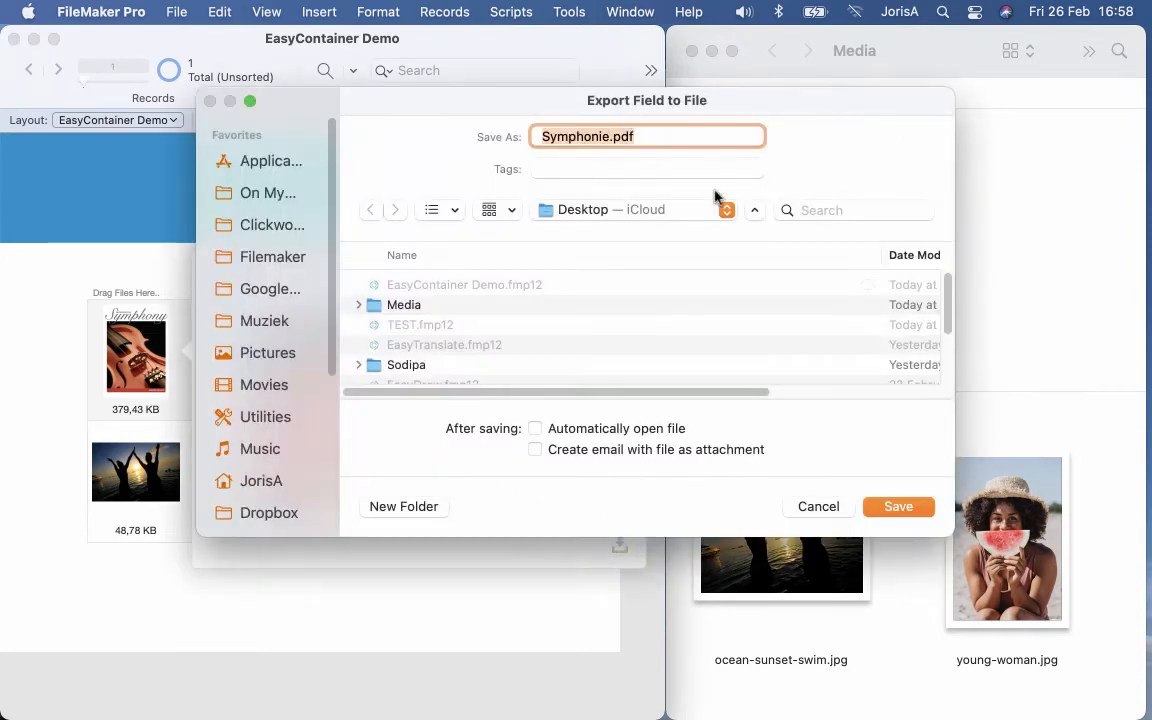
left_click(896, 506)
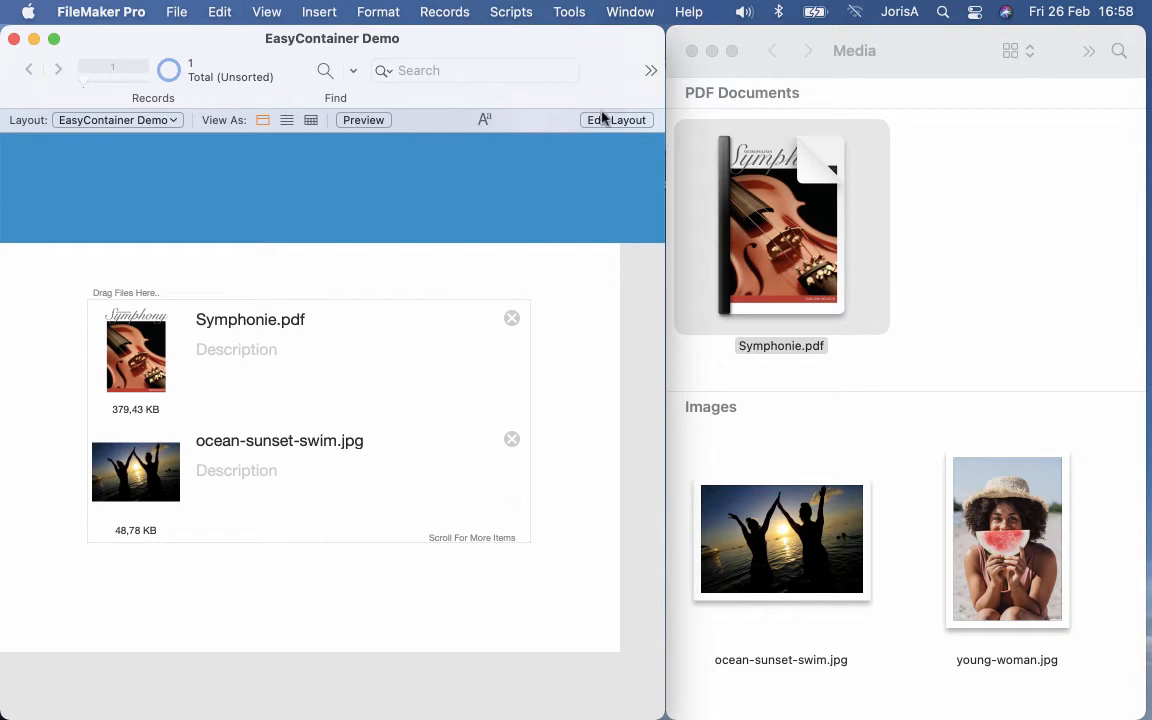
Enter Edit Layout, exit it again, then reach File > Manage > Database's Tables list.
left_click(616, 120)
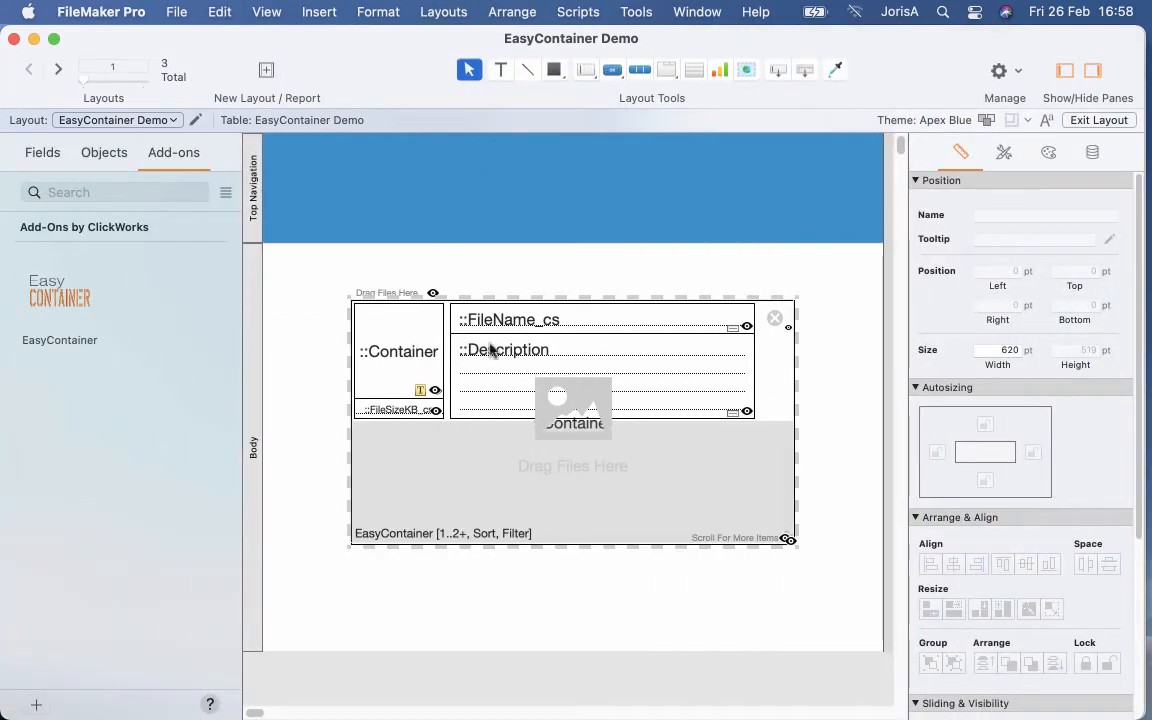
mouse_move(628, 388)
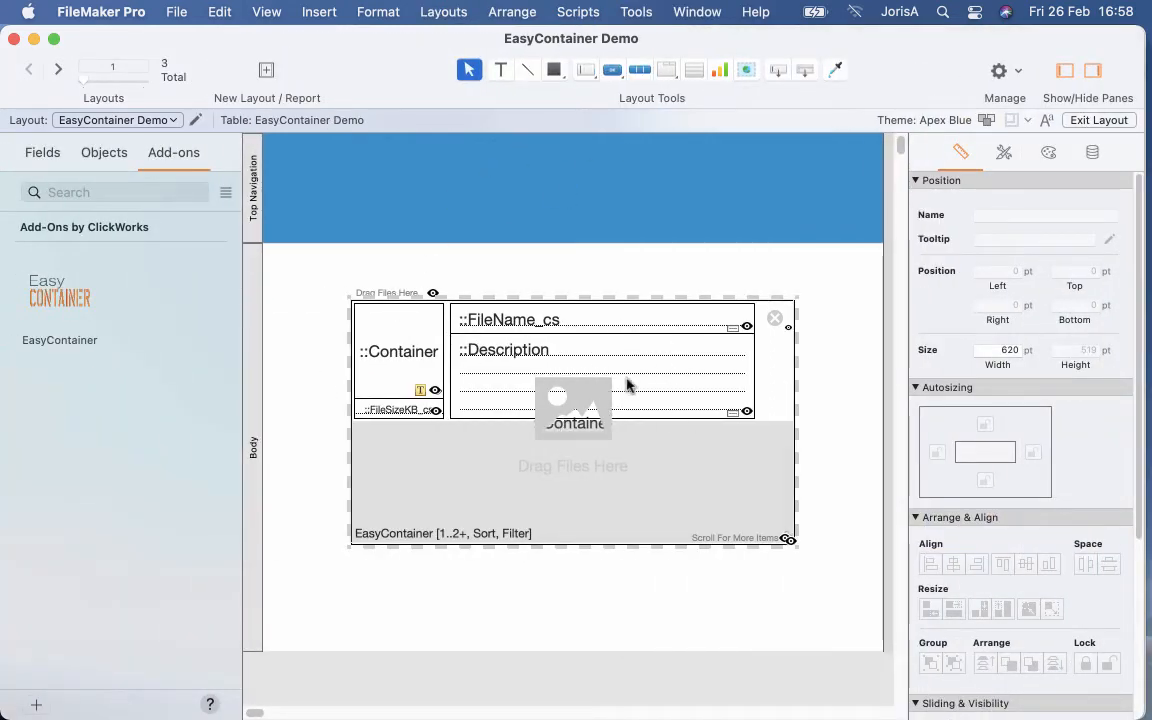
mouse_move(598, 344)
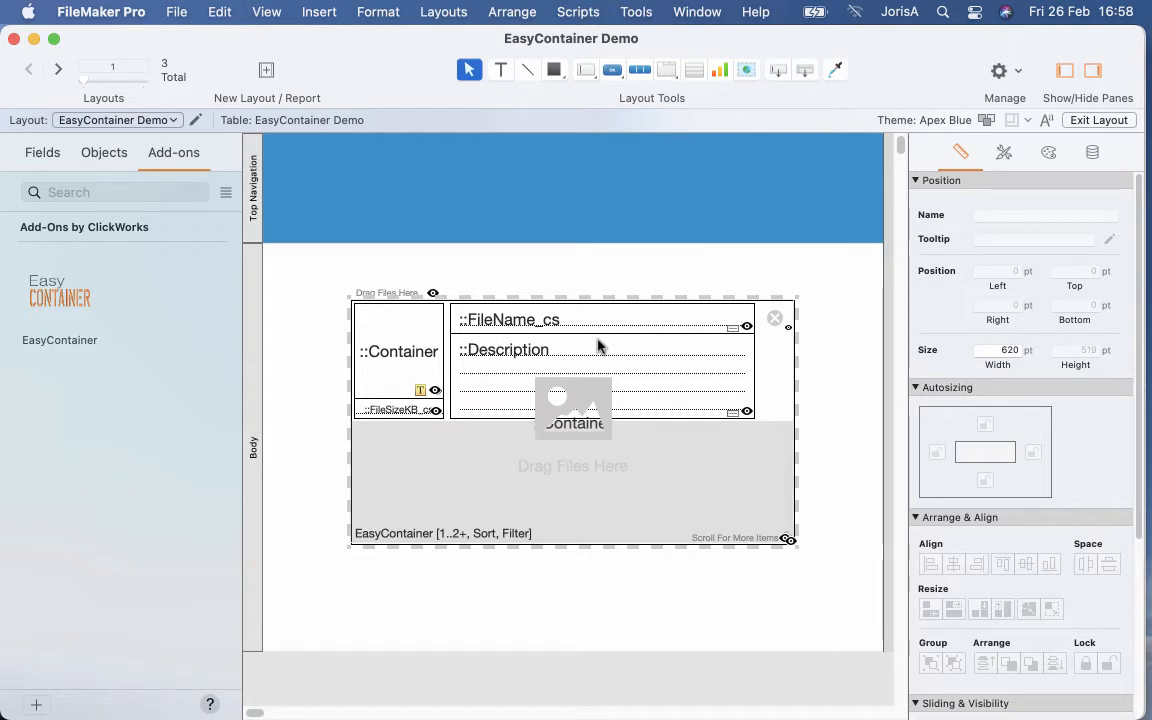
mouse_move(1078, 132)
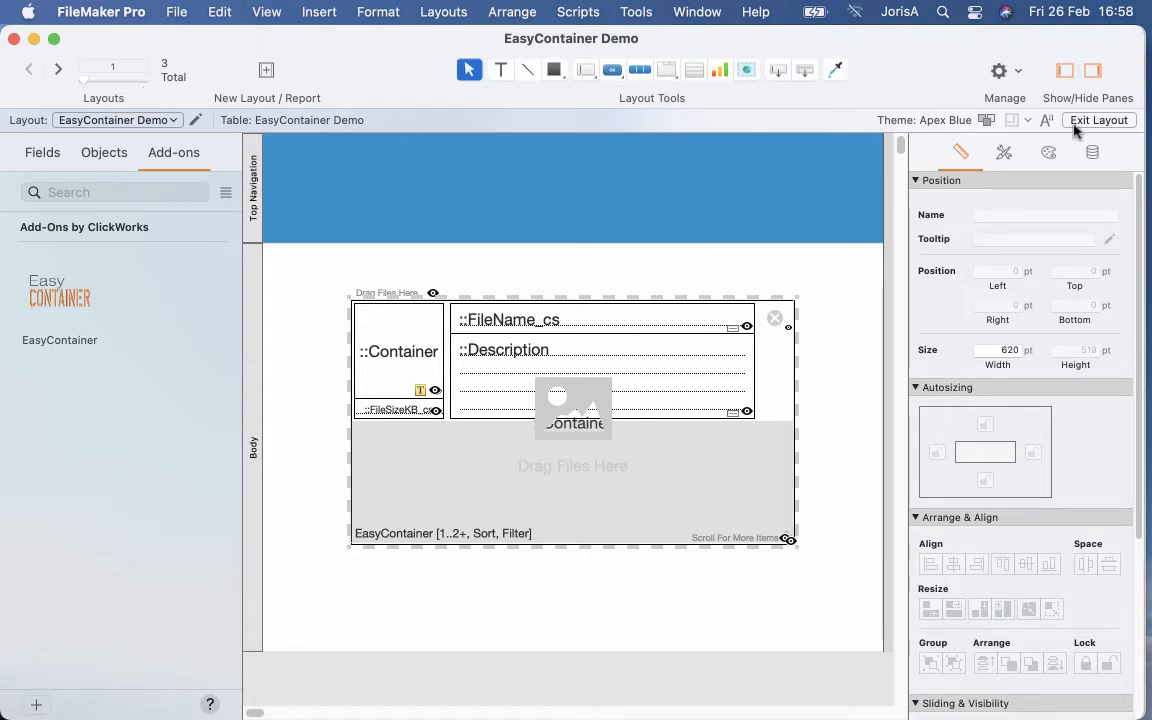
left_click(1098, 120)
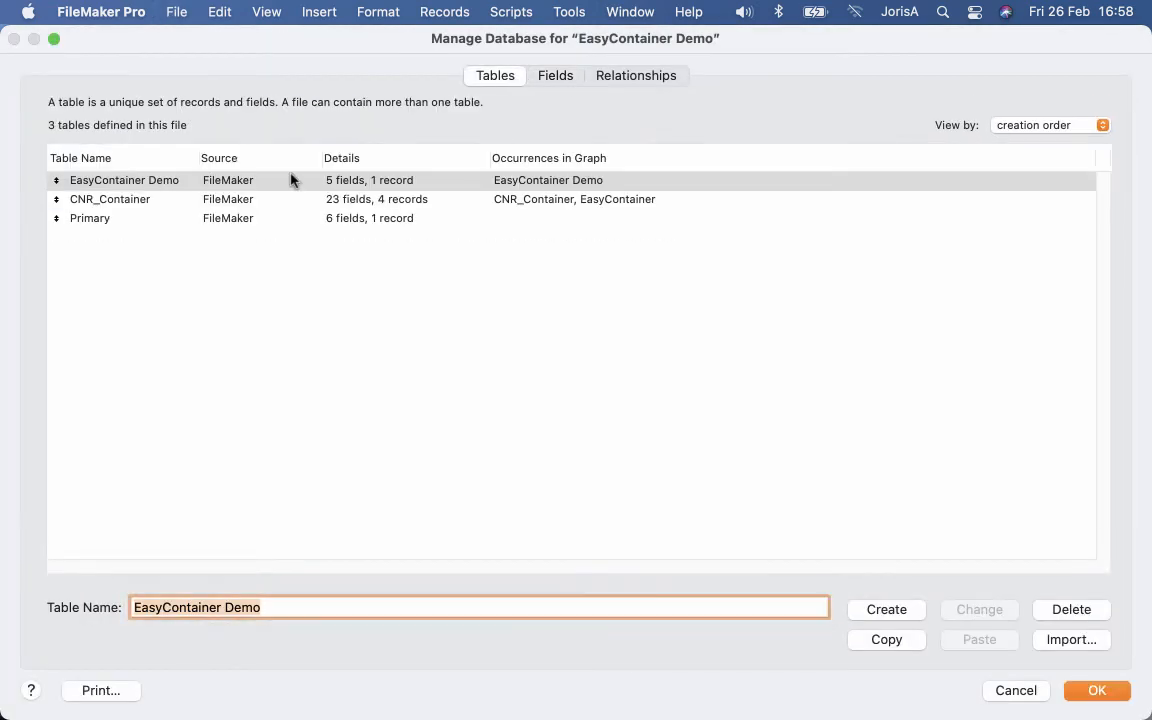
View the CNR_Container table's 23 fields, then OK out of Manage Database.
left_click(556, 76)
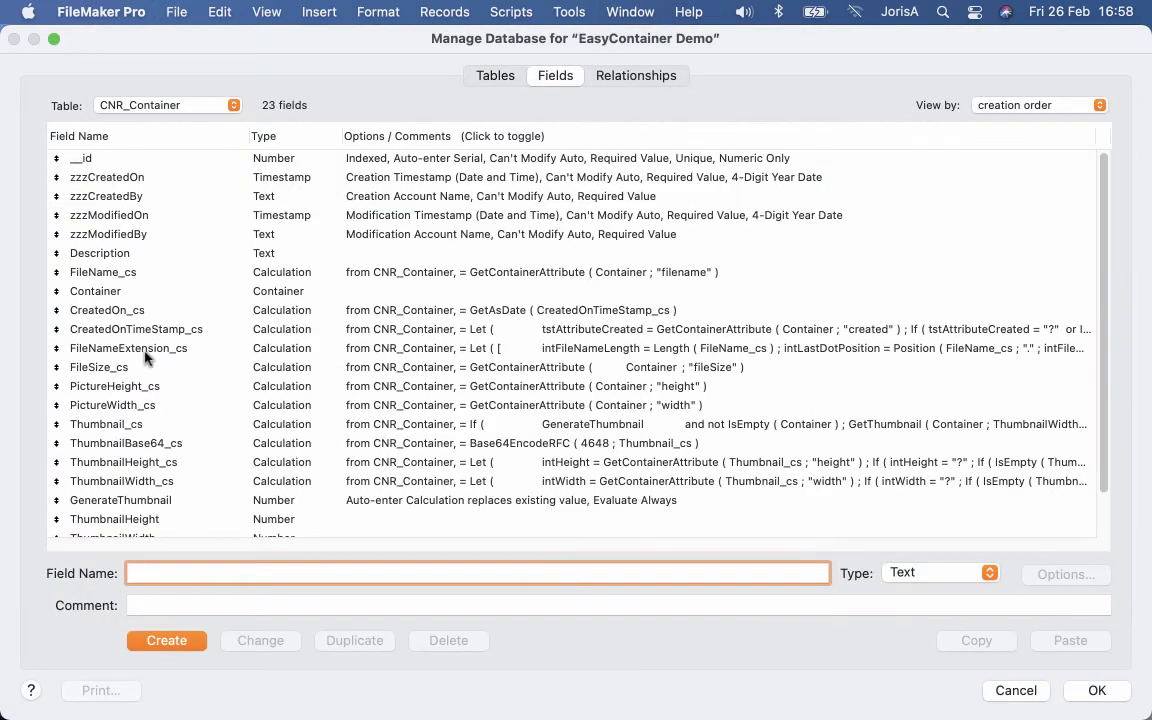
left_click(128, 348)
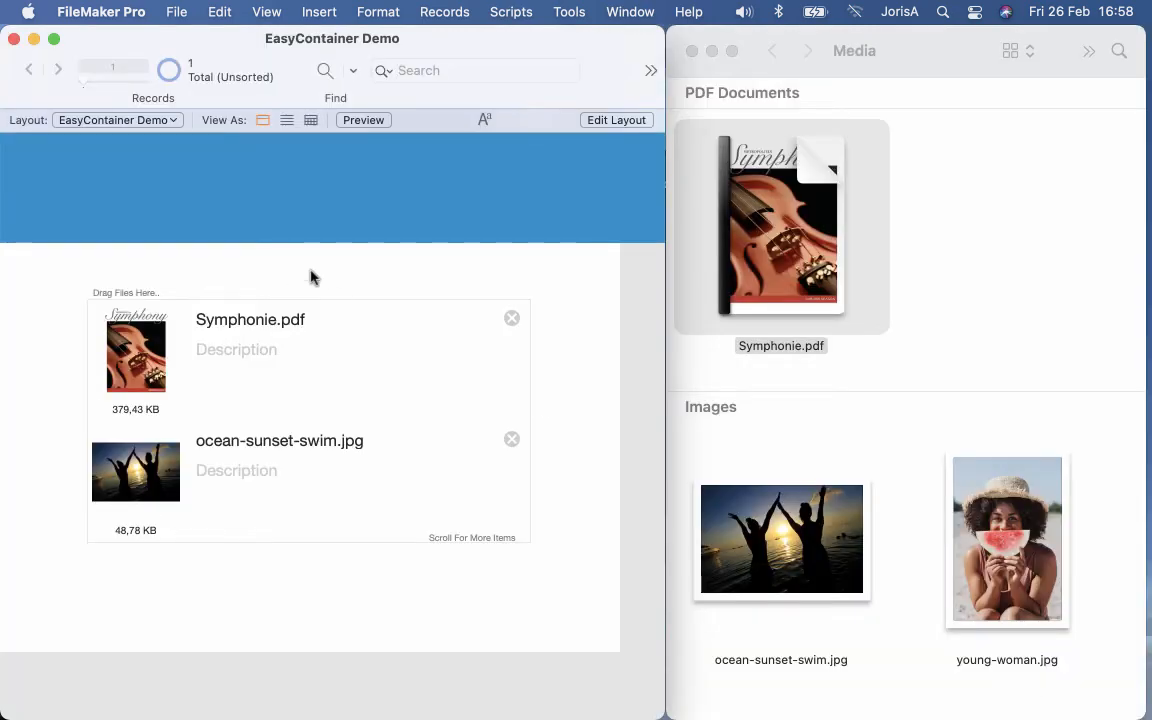
mouse_move(520, 28)
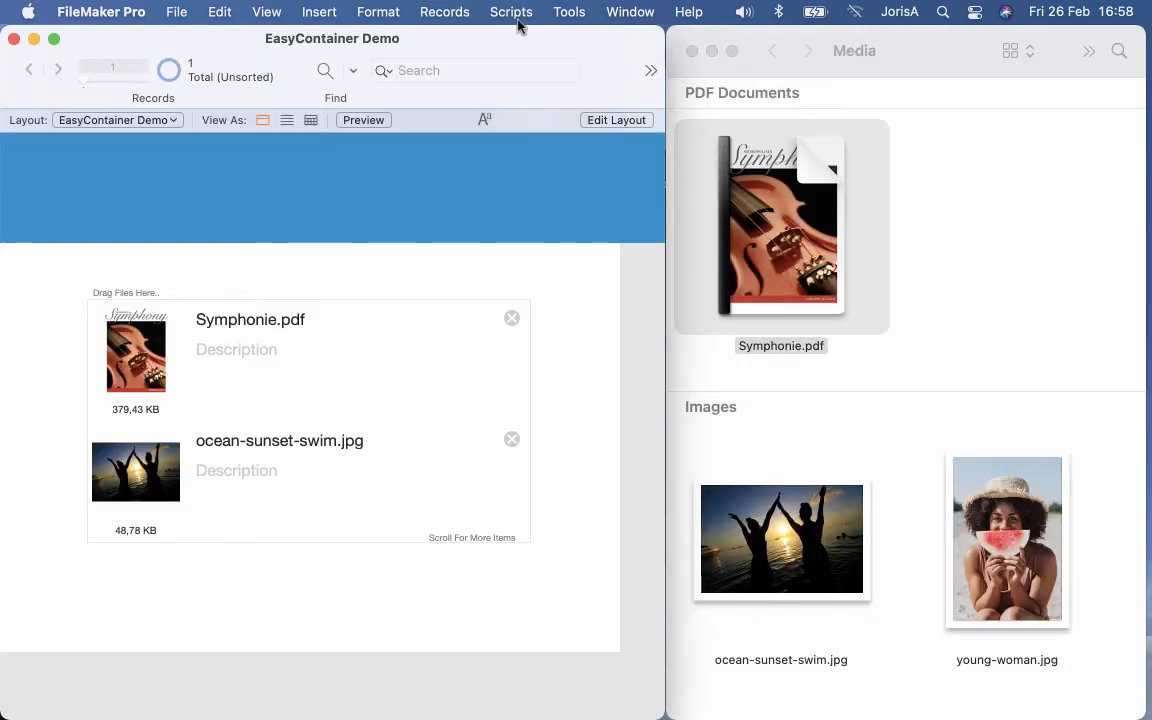
left_click(512, 12)
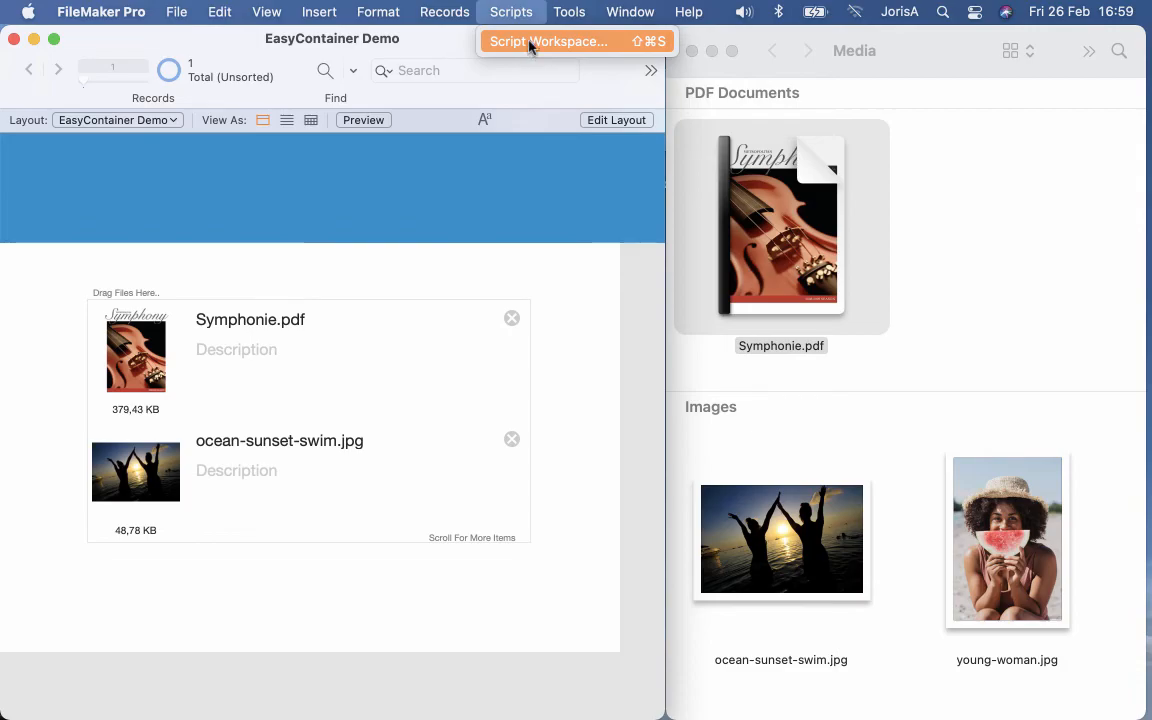
left_click(548, 40)
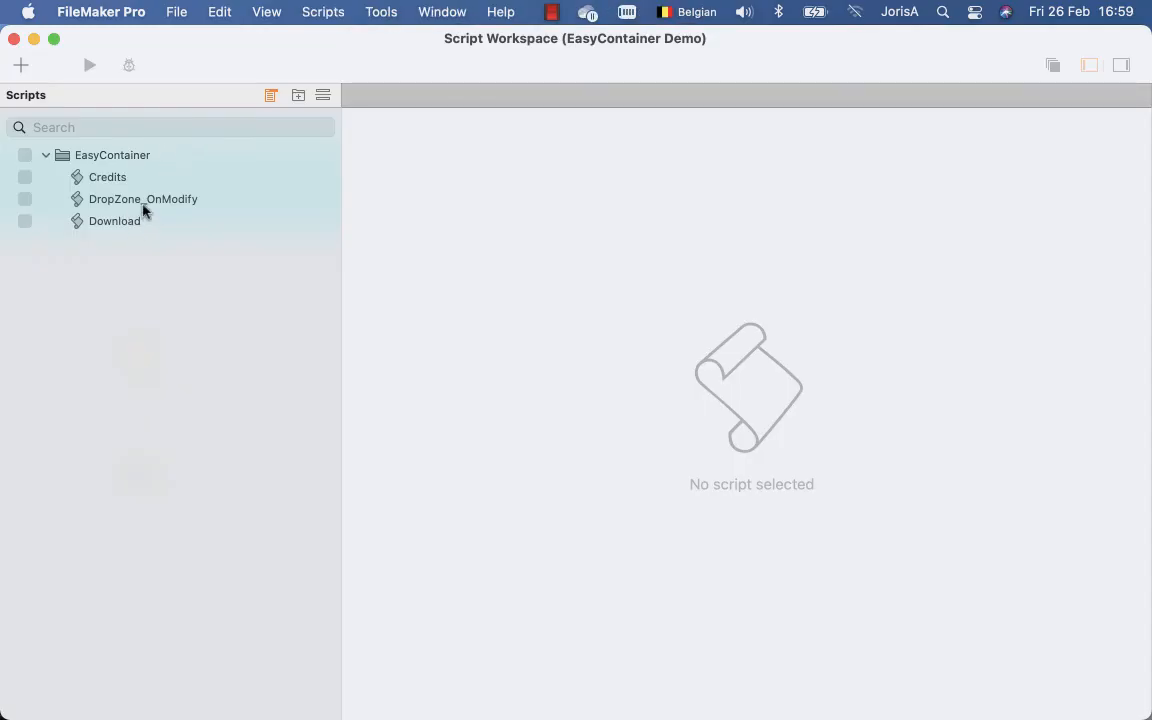
left_click(114, 220)
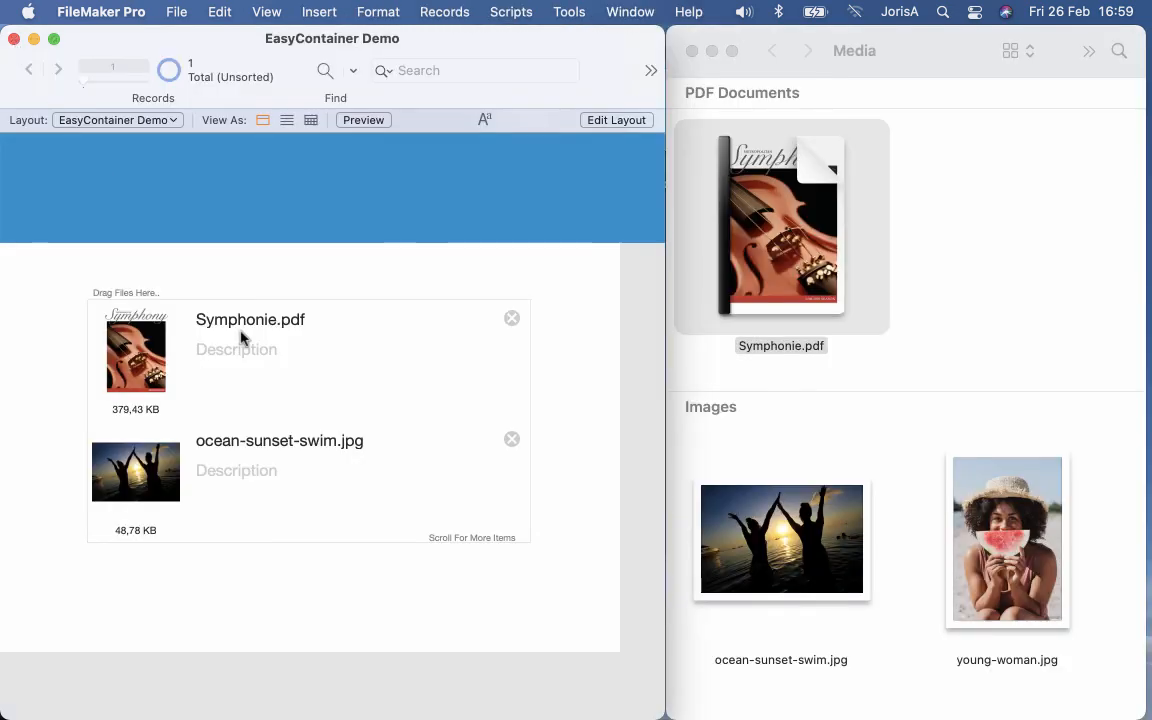
scroll("down", 3)
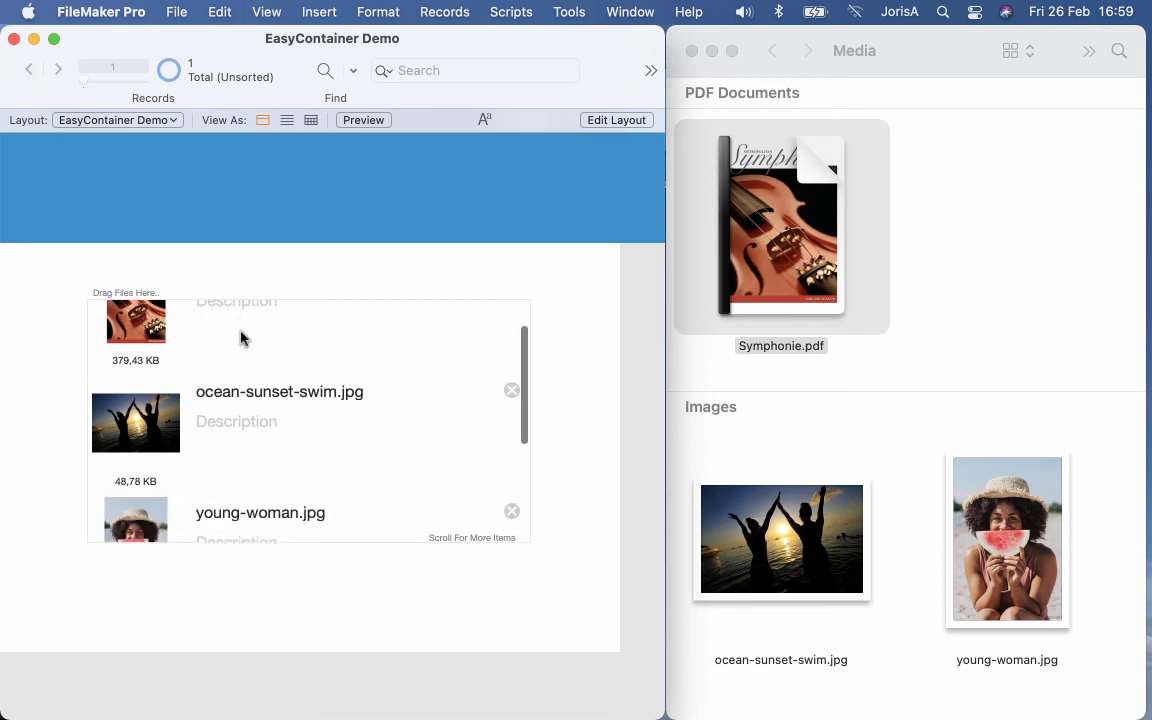